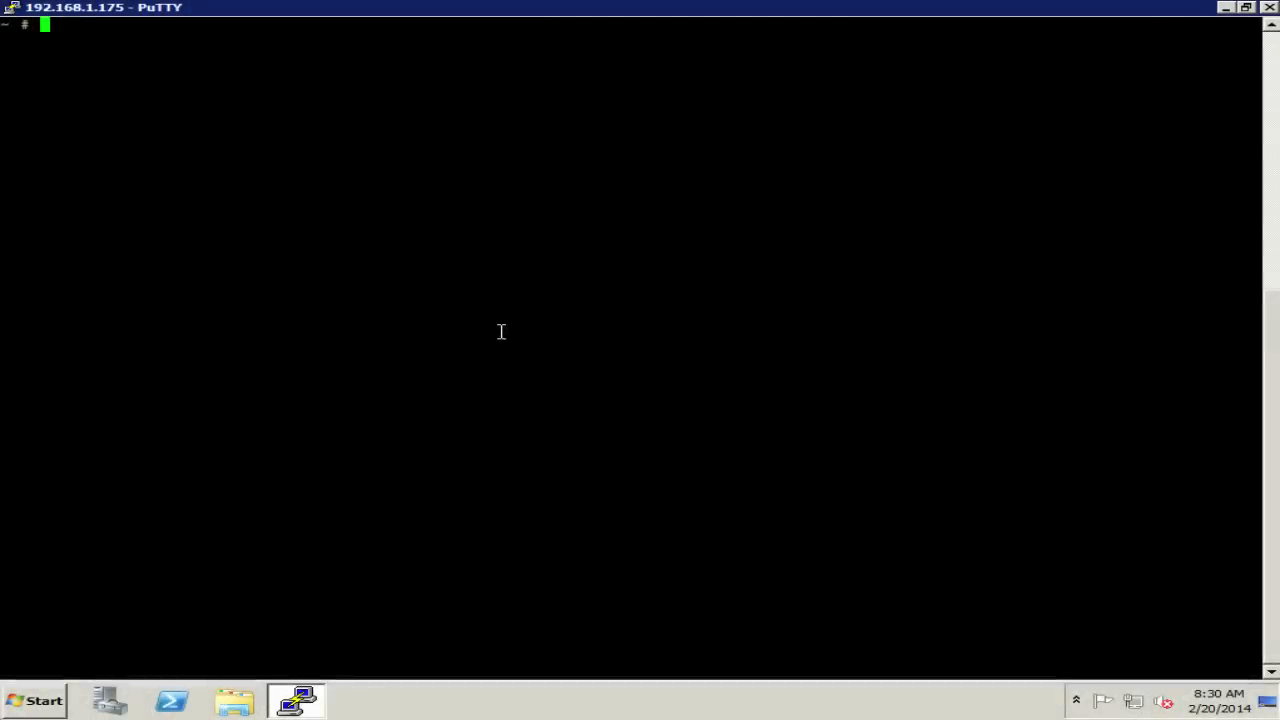
- Start esxtop and open the disk adapter field list (fields A–L)
{"action": "type", "text": "esx"}
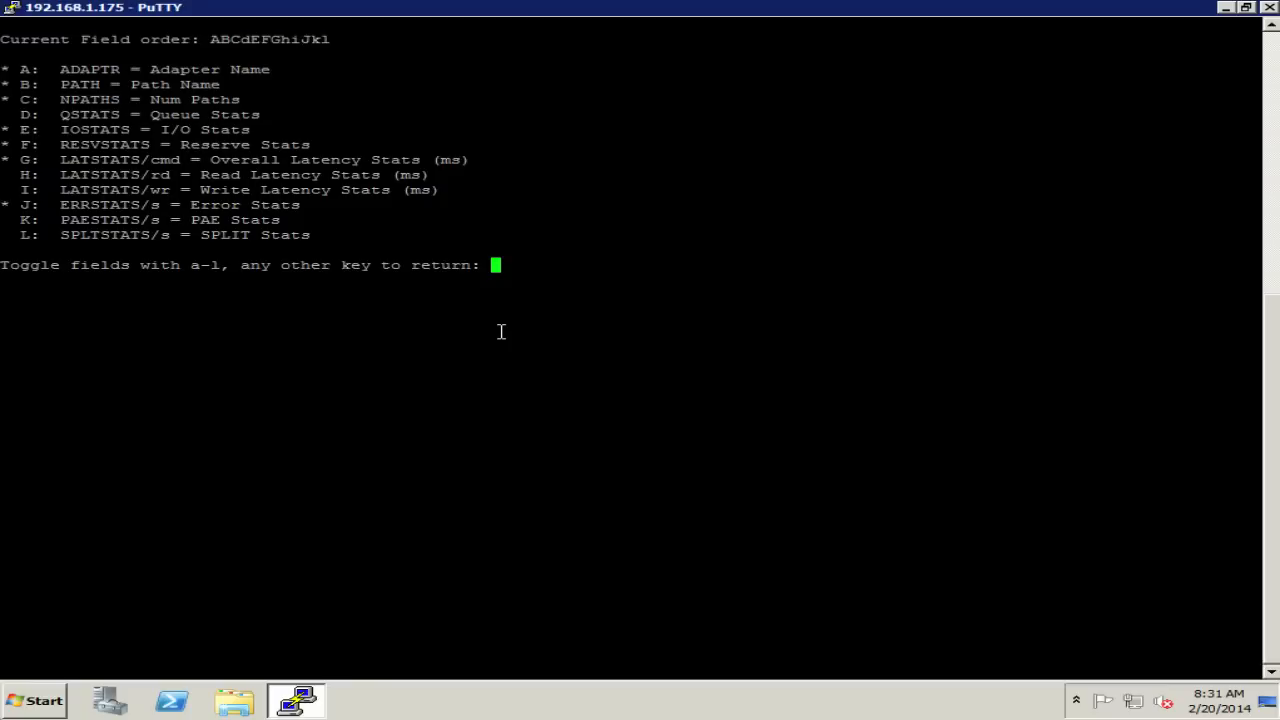
- Leave the adapter field list and quit esxtop back to the shell prompt
{"action": "key", "text": "Return"}
{"action": "type", "text": "es"}
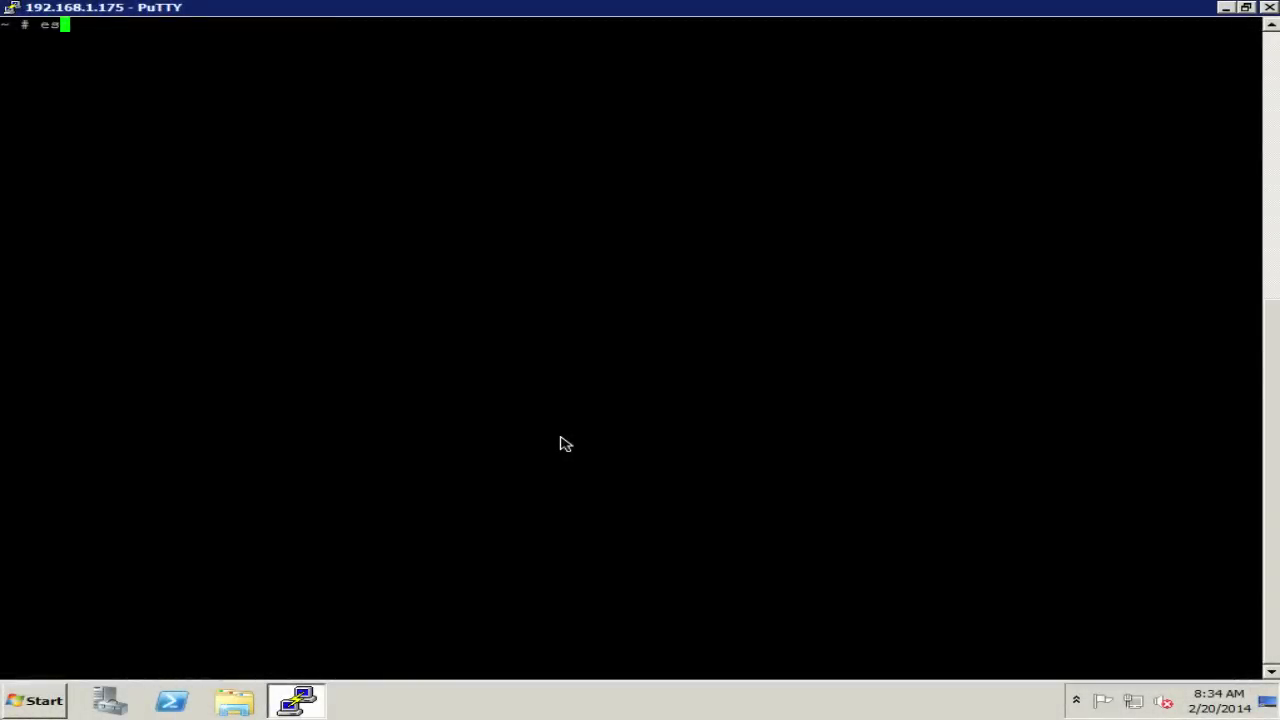
- Relaunch esxtop in disk device view and open its field list (fields A–P)
{"action": "type", "text": "xtop"}
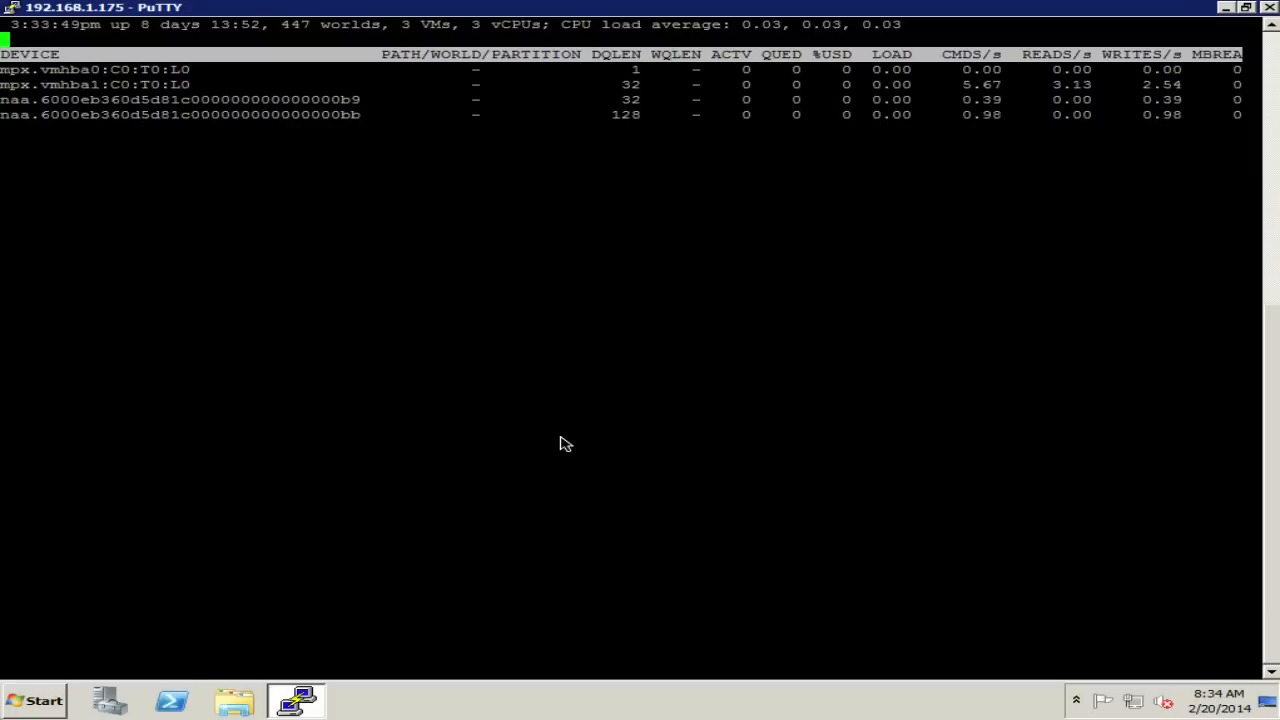
{"action": "key", "text": "f"}
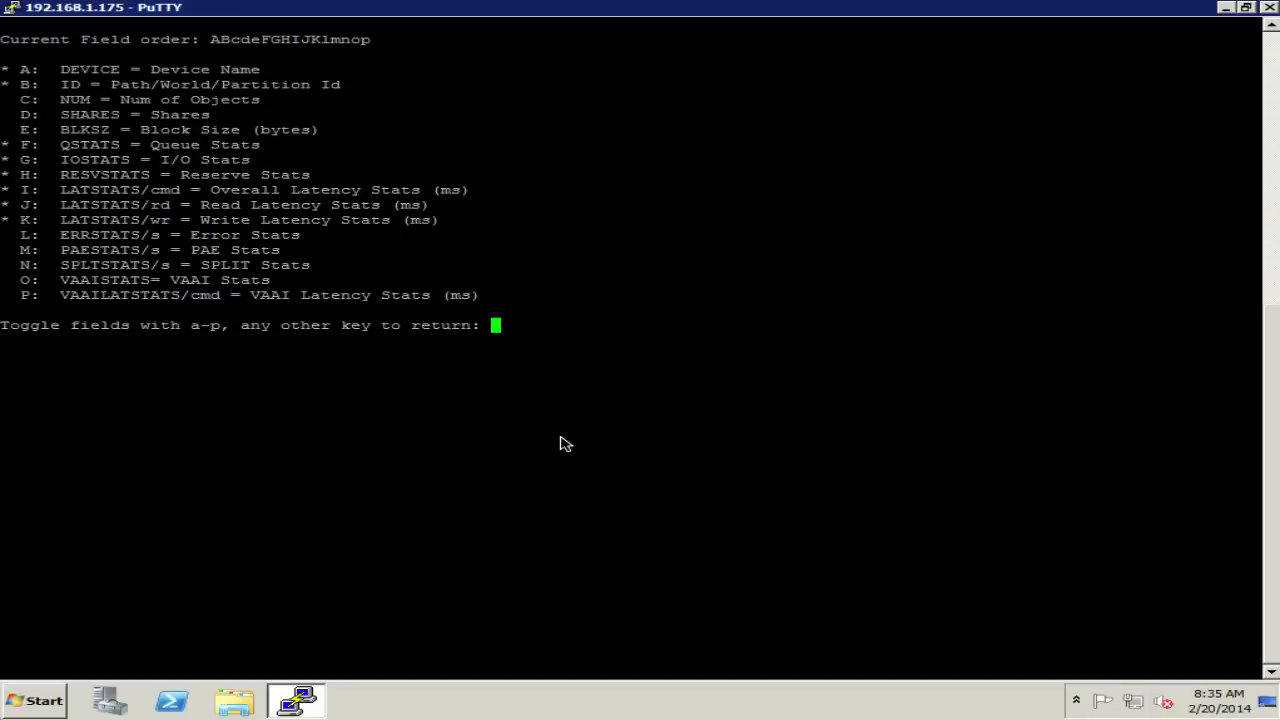
- Return from the field list to the live per-LUN device statistics table
{"action": "key", "text": "l"}
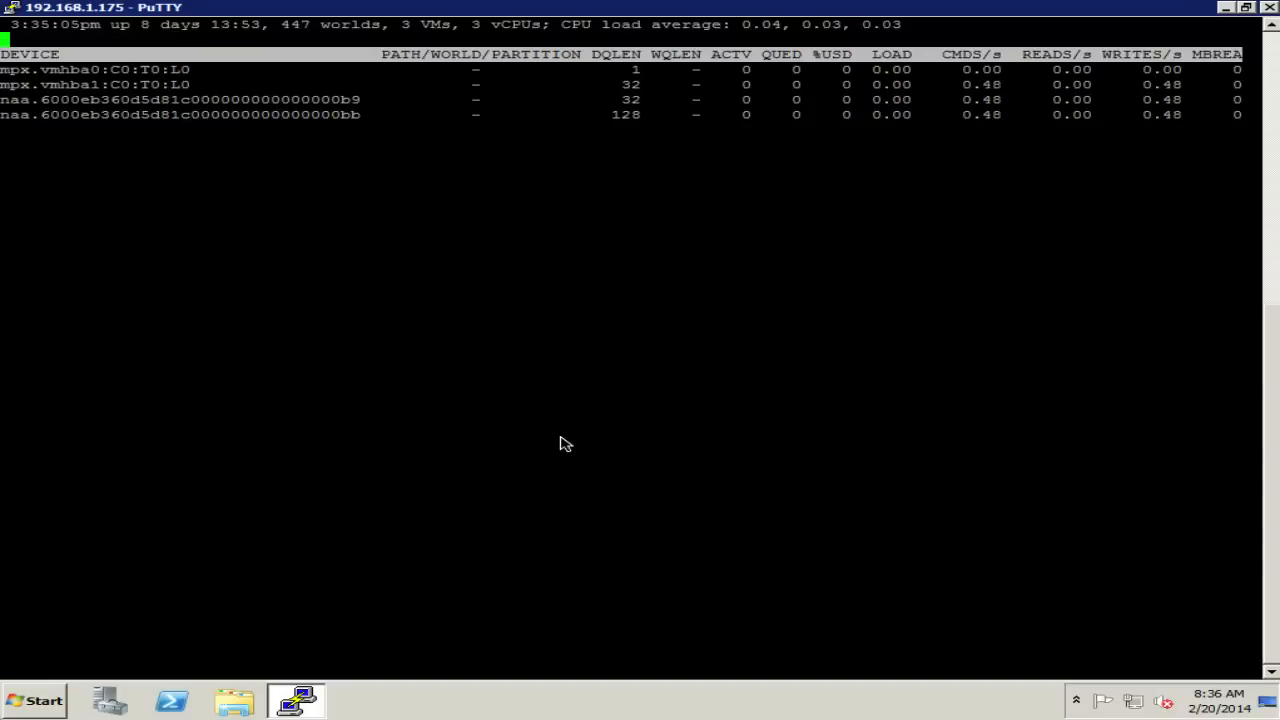
- Quit esxtop and begin retyping esxtop at the shell prompt
{"action": "key", "text": "L"}
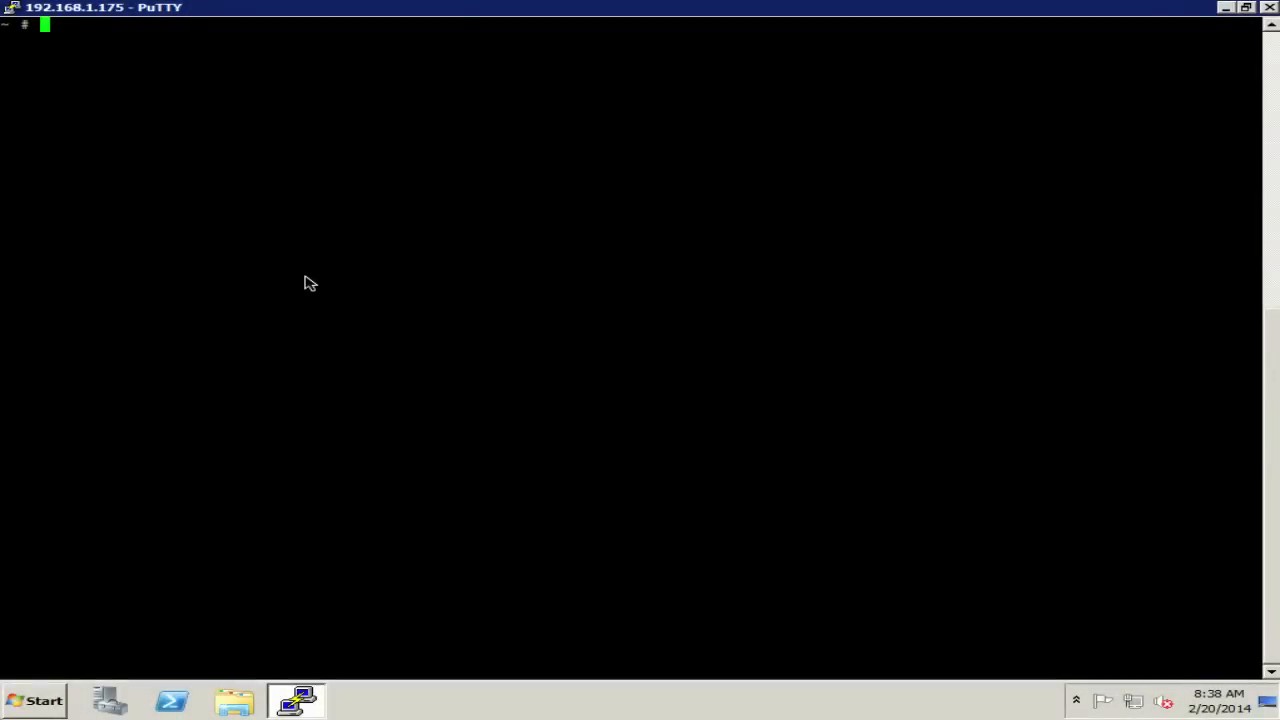
{"action": "type", "text": "esxto"}
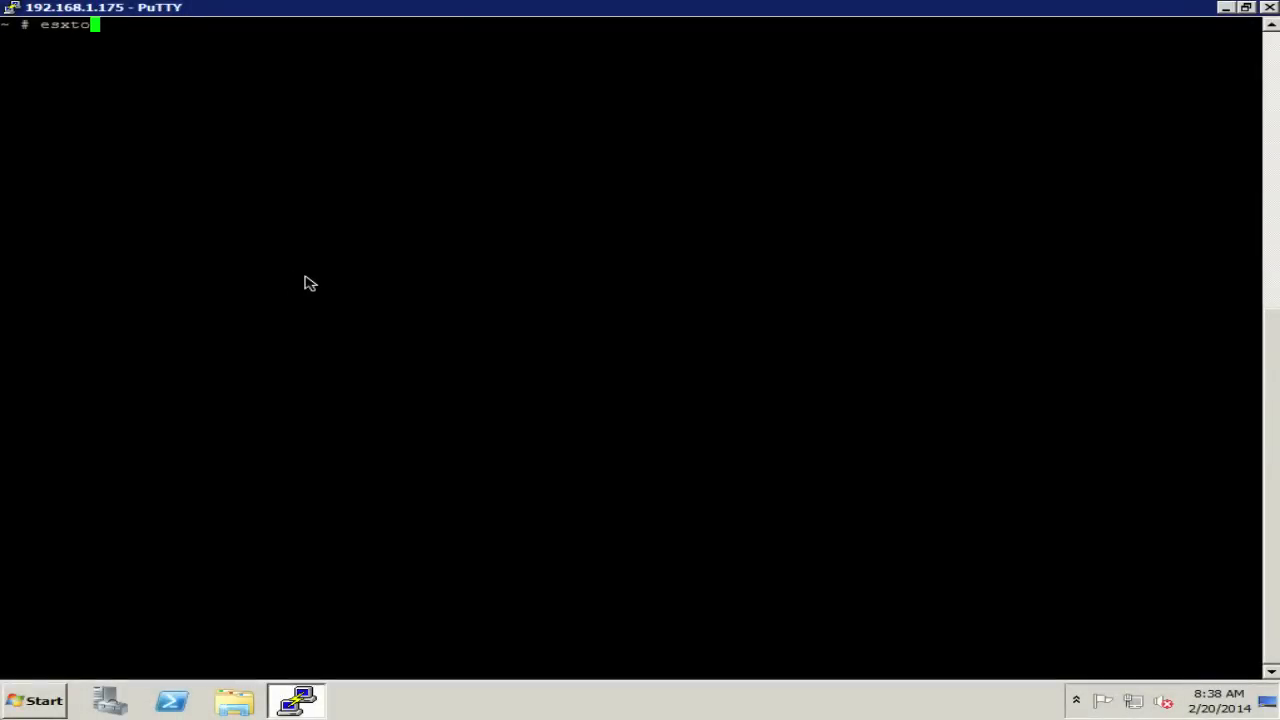